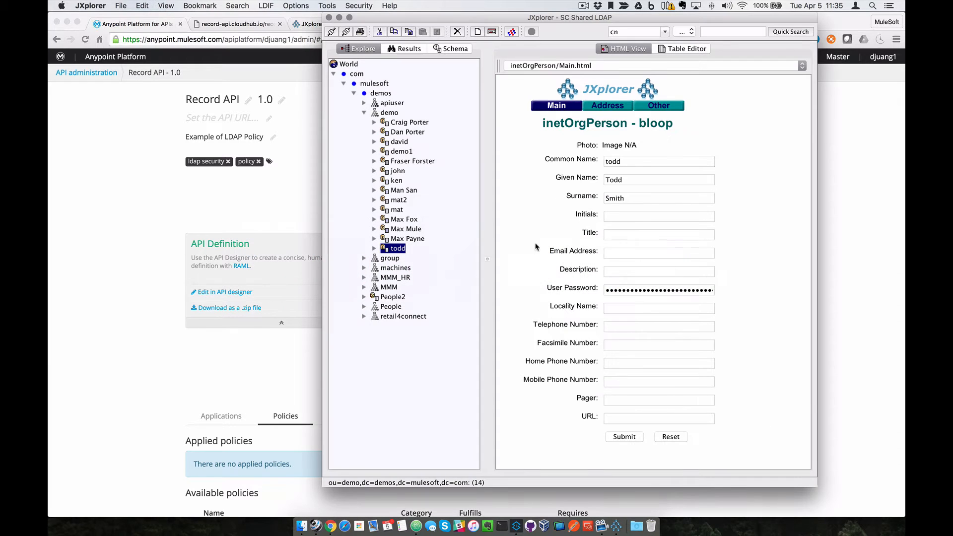
mouse_move(419, 200)
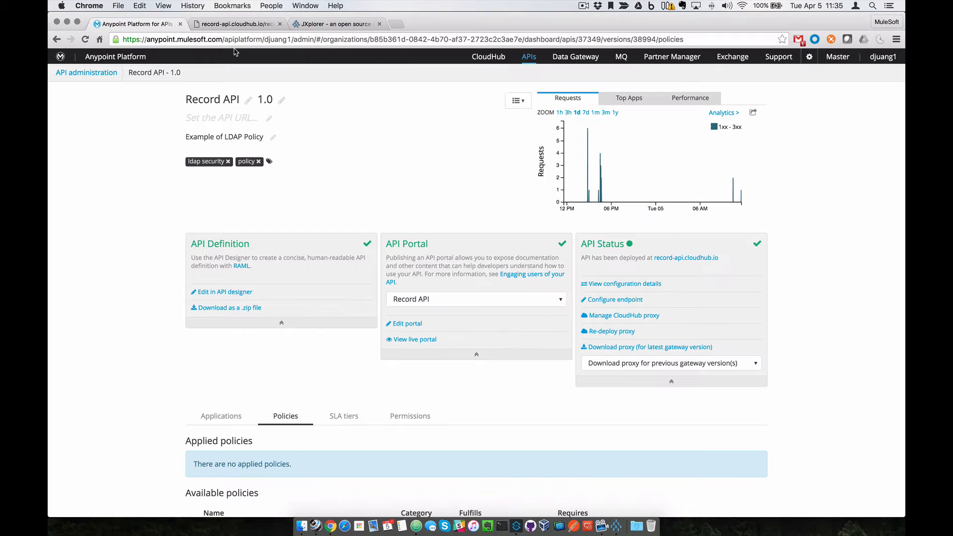
click(237, 24)
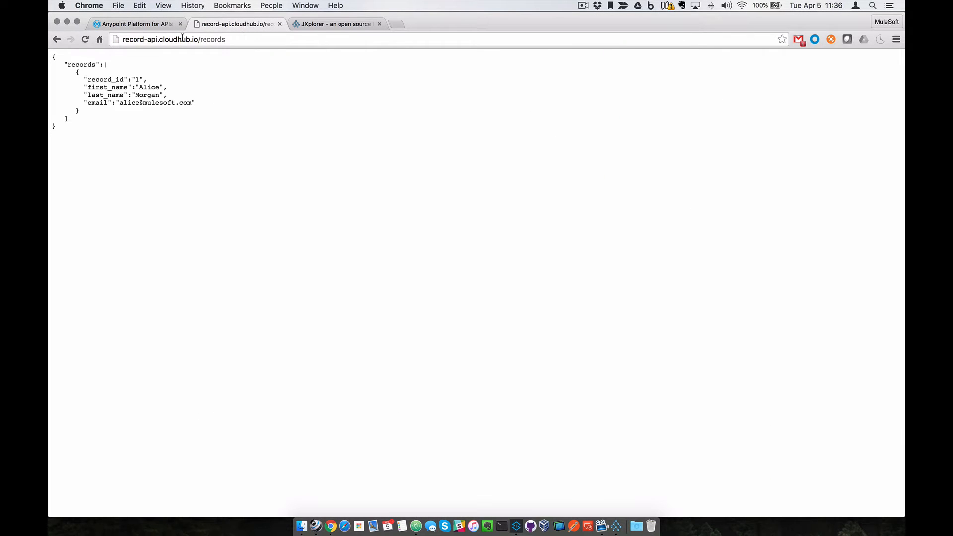
click(134, 24)
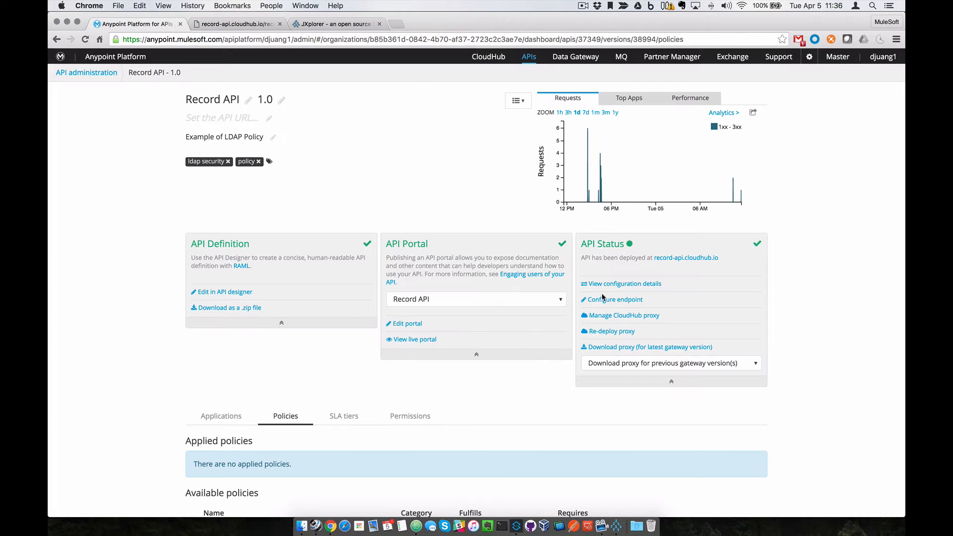
scroll(down, 3)
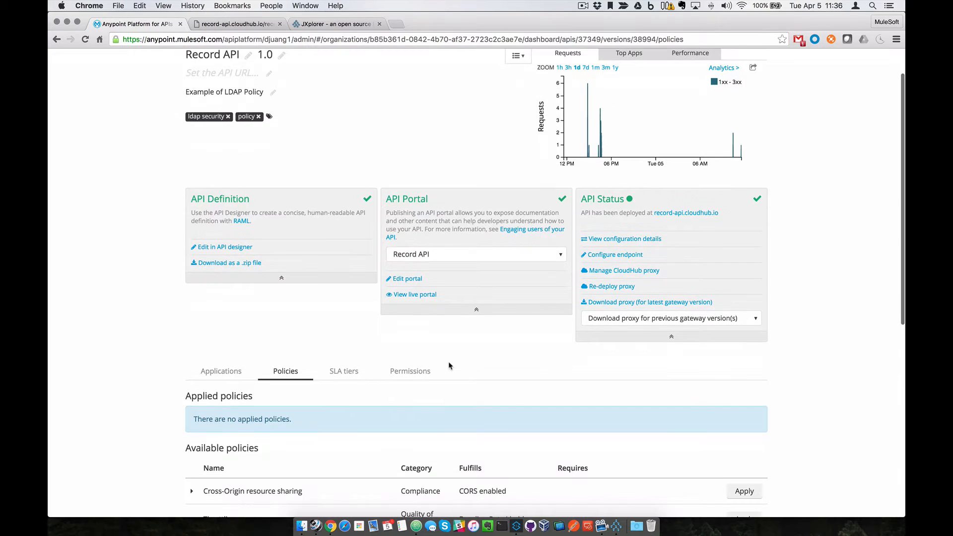
scroll(down, 3)
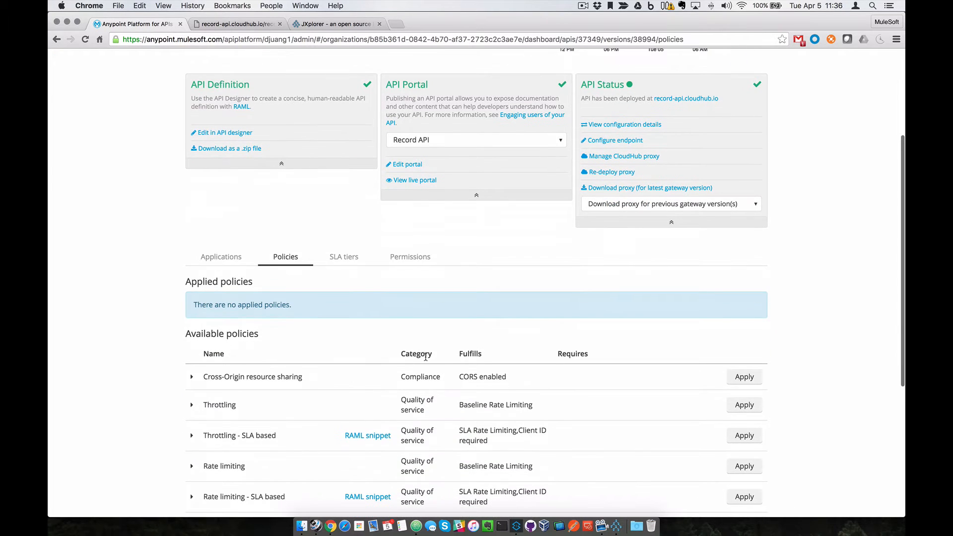
scroll(down, 3)
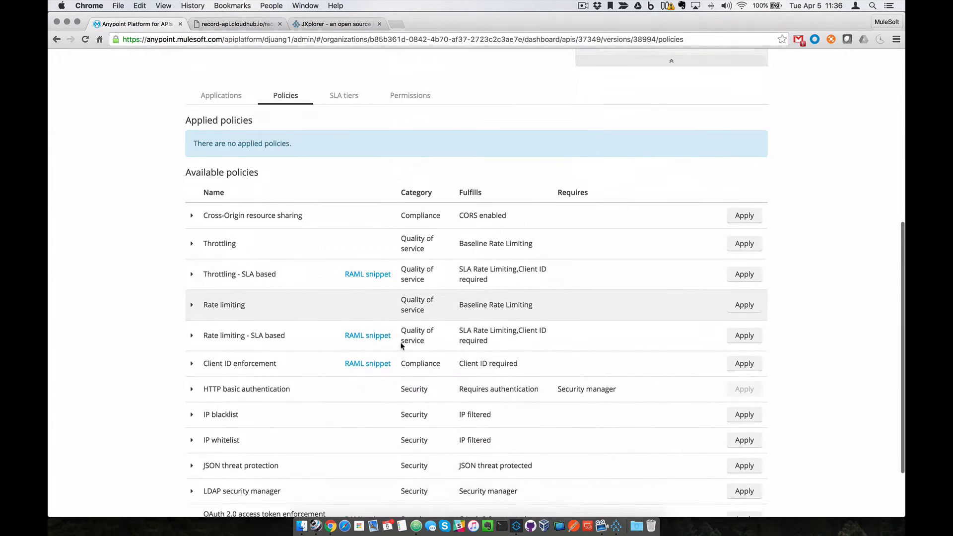
scroll(down, 3)
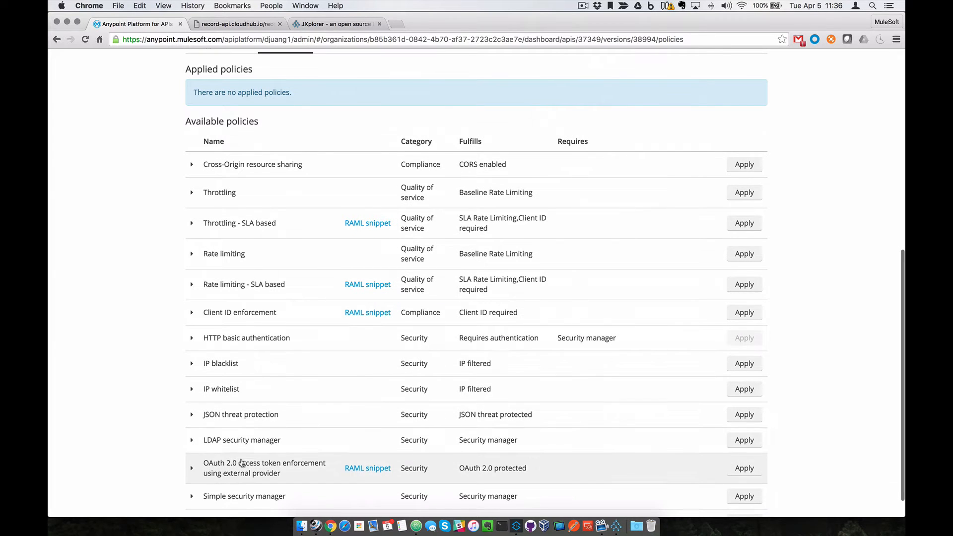
Step: Start the LDAP security manager policy with saved server URL and user DN cn=Manager,dc=demos,dc=mulesoft,dc=com
click(743, 439)
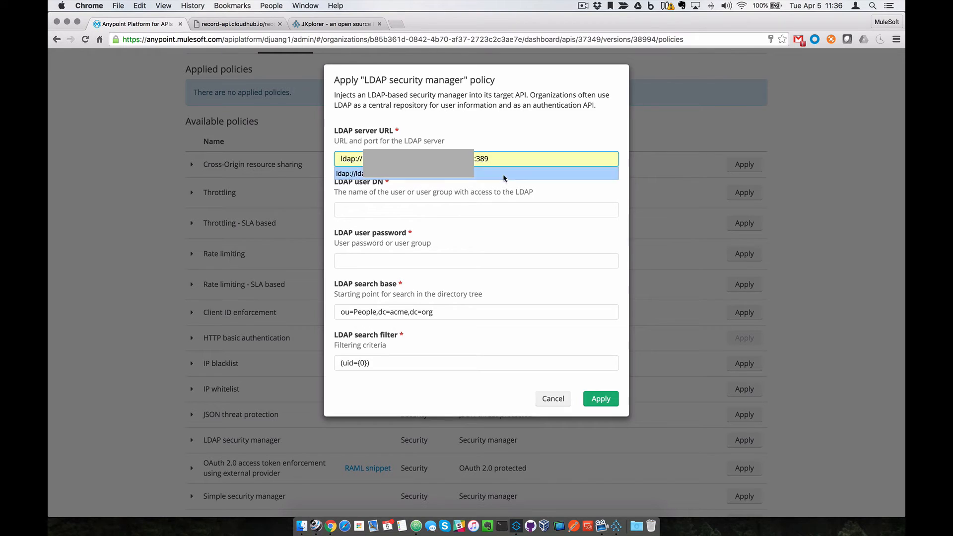
click(475, 210)
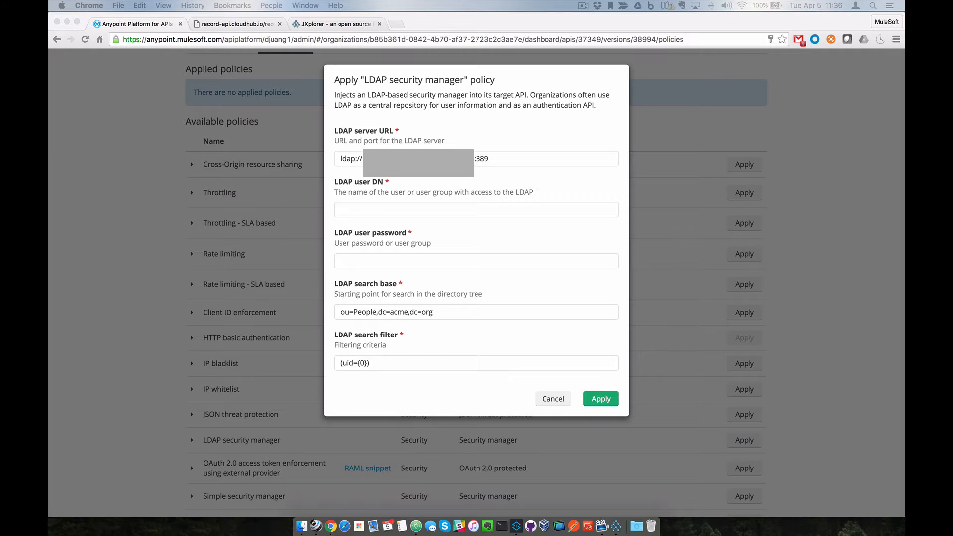
click(476, 210)
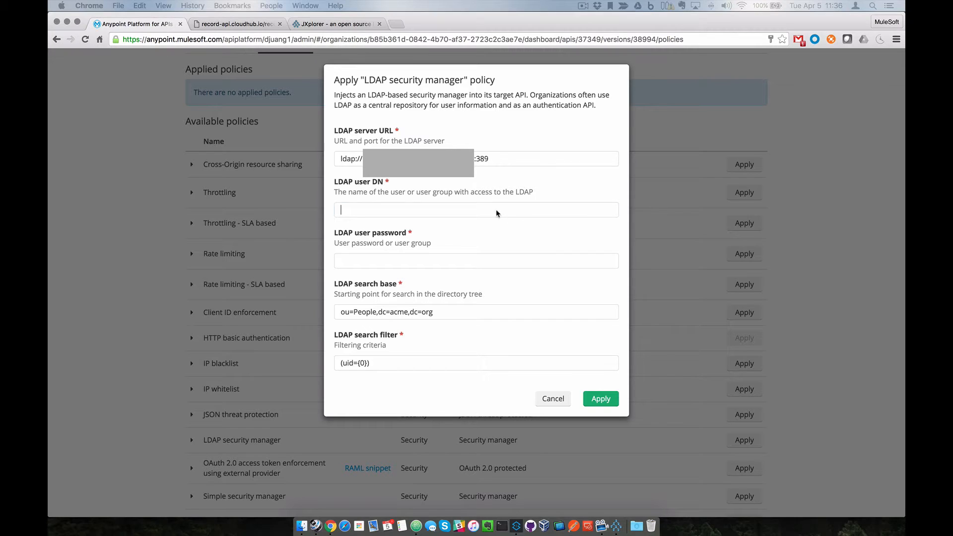
text(cn=Manager,dc=demos,dc=mulesoft,dc=com)
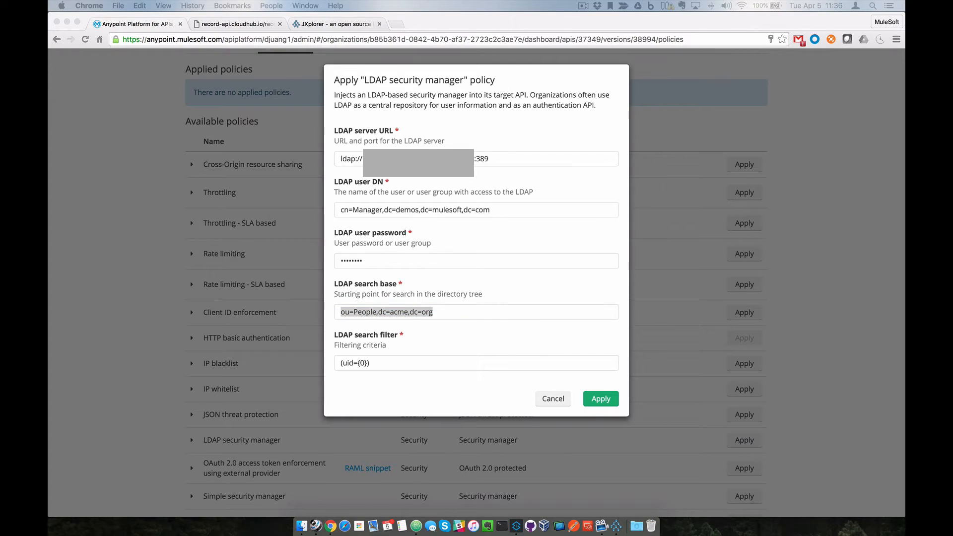
mouse_move(360, 299)
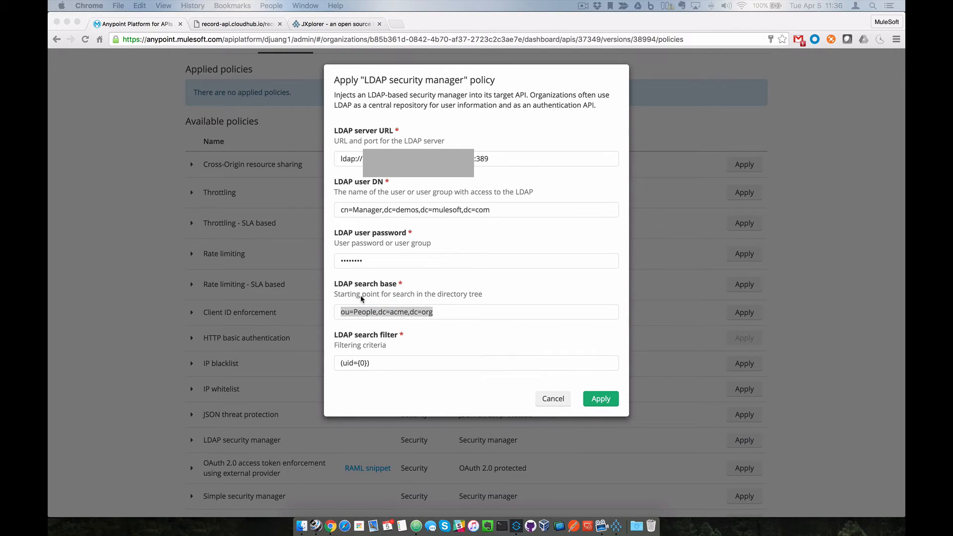
Step: Replace the default search base with ou=demo,dc=demos,dc=mulesoft,dc=com
triple_click(476, 311)
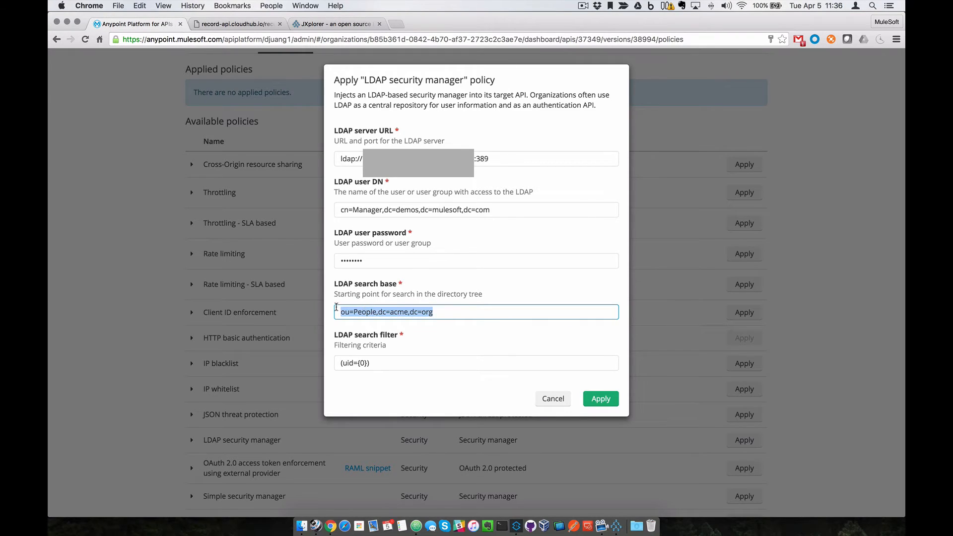
text(ou=demo,dc=demos,dc=mulesoft,dc=com)
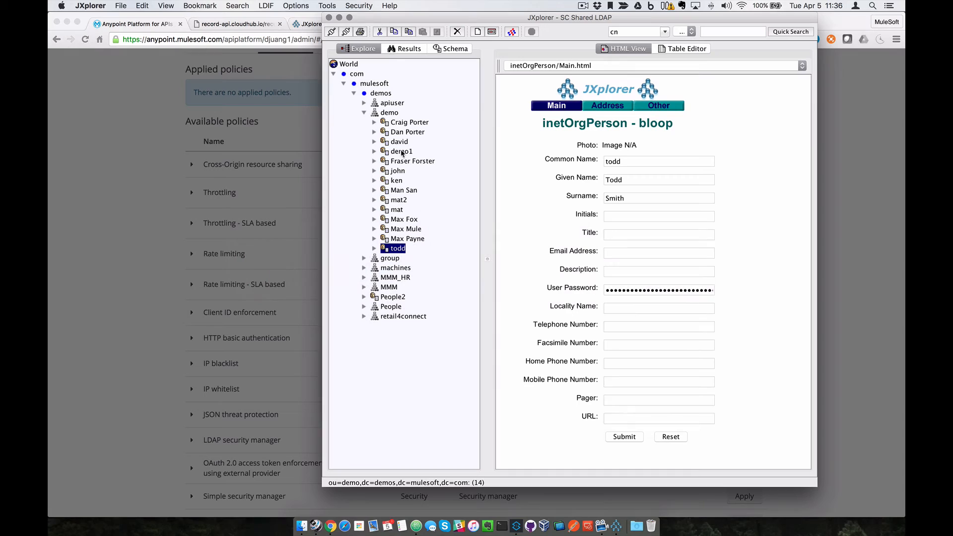
mouse_move(383, 110)
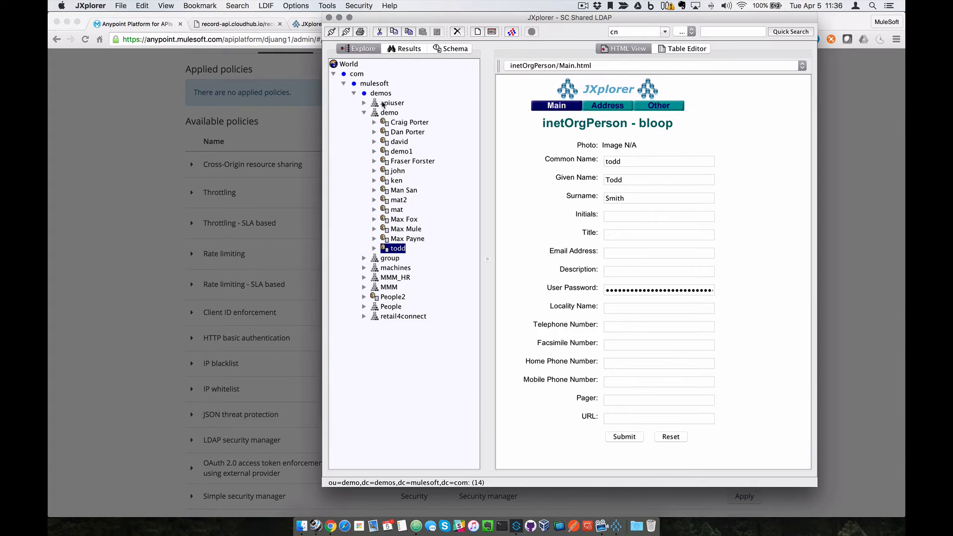
Step: Select the demo node under demos to view its organizationalUnit details and path
click(389, 112)
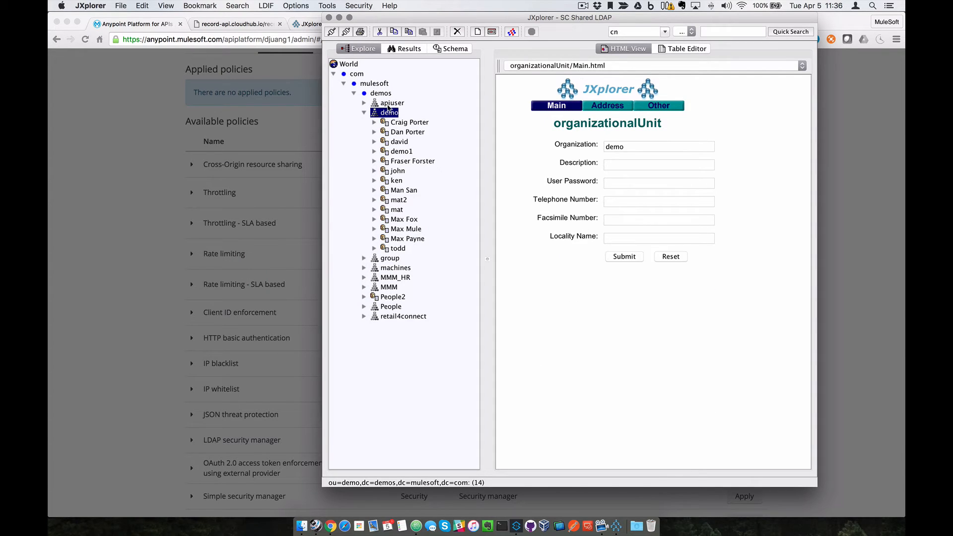
mouse_move(252, 217)
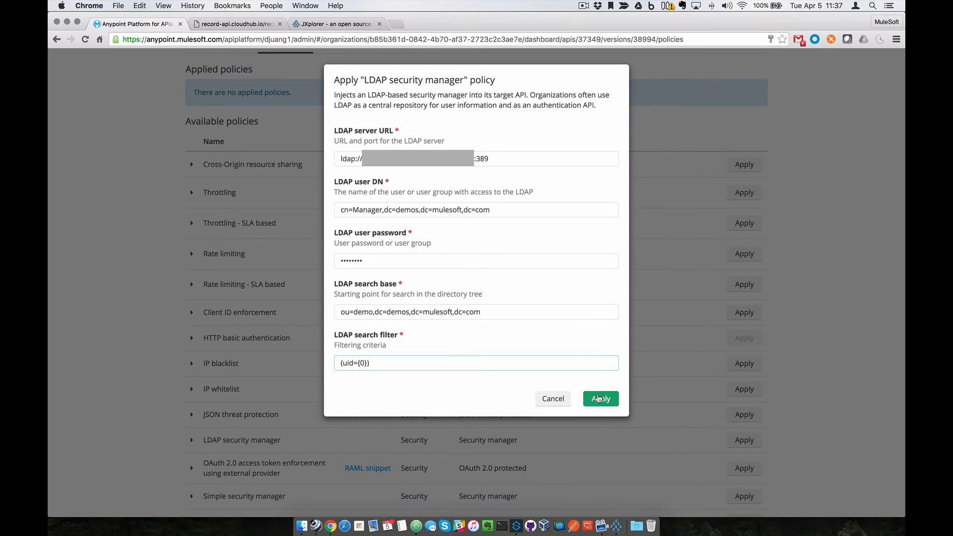
Step: Confirm the LDAP security manager policy so it appears under Record API's applied policies
click(599, 398)
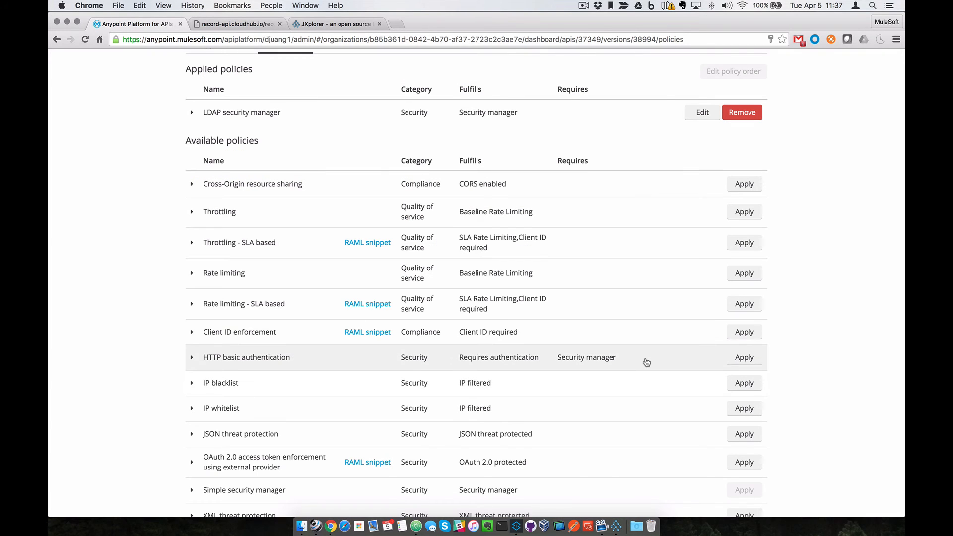
Step: Add the HTTP basic authentication policy and confirm it alongside LDAP security manager
click(770, 39)
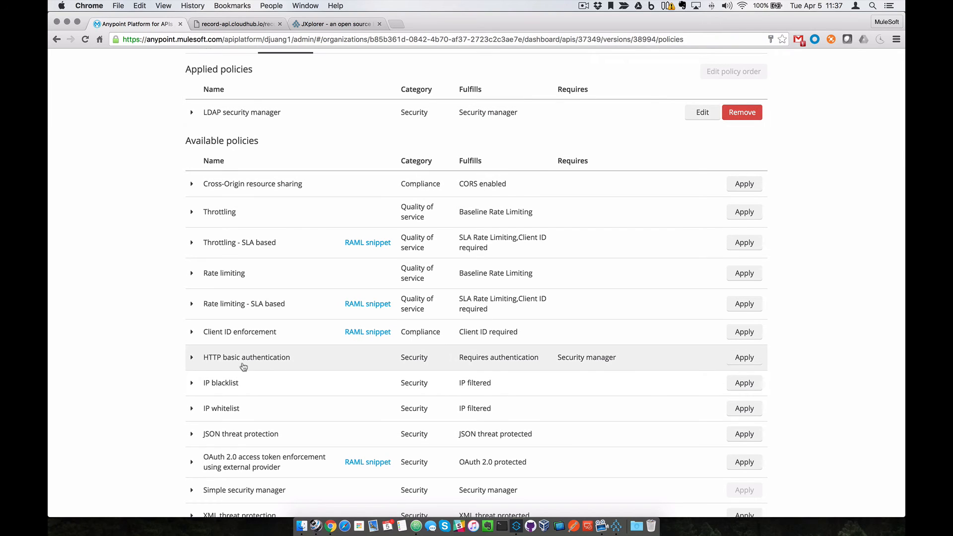
mouse_move(427, 373)
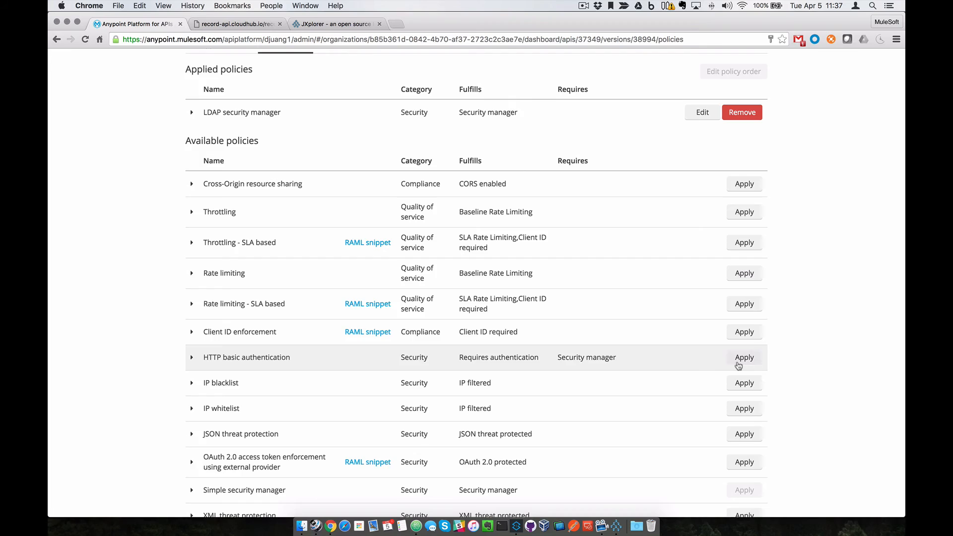
click(743, 356)
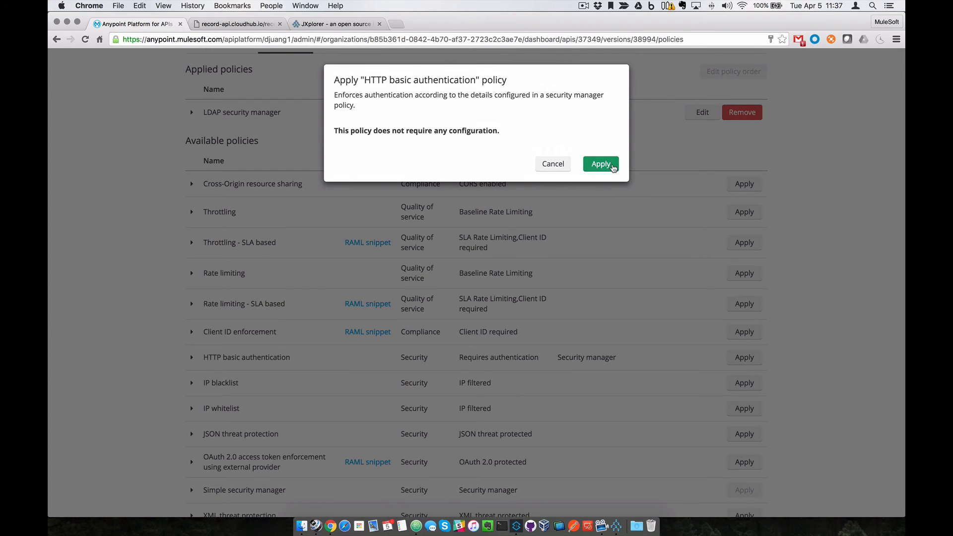
click(599, 163)
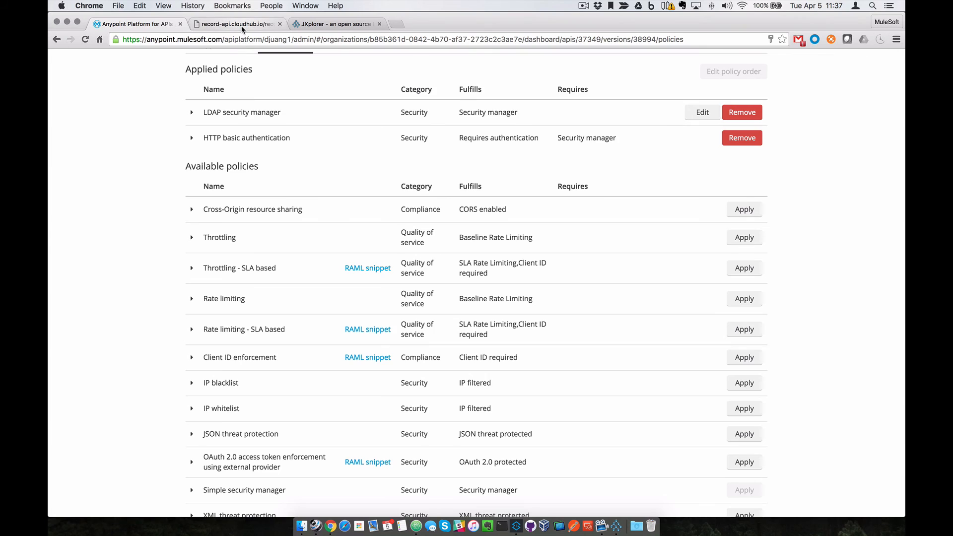
Step: Reload record-api.cloudhub.io/records and answer the Authentication Required prompt
click(236, 24)
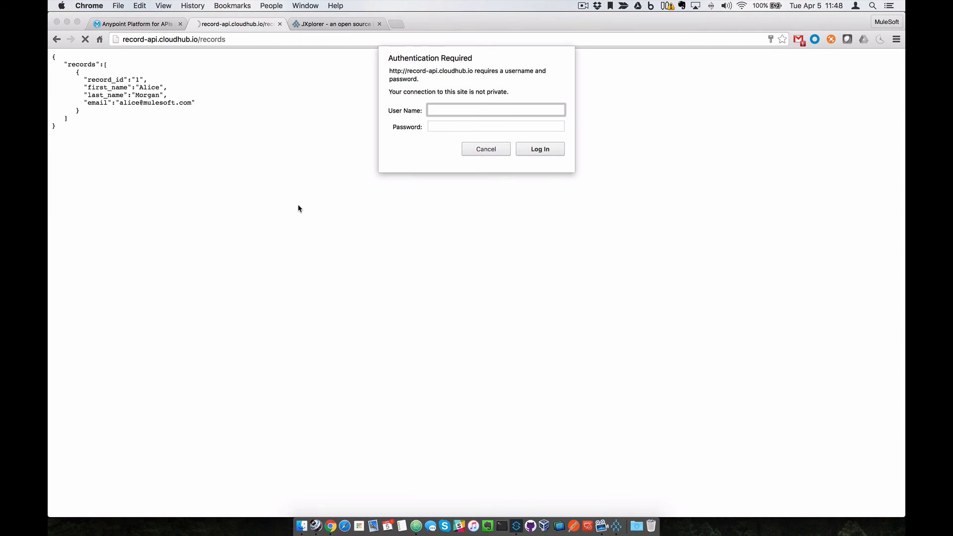
click(495, 110)
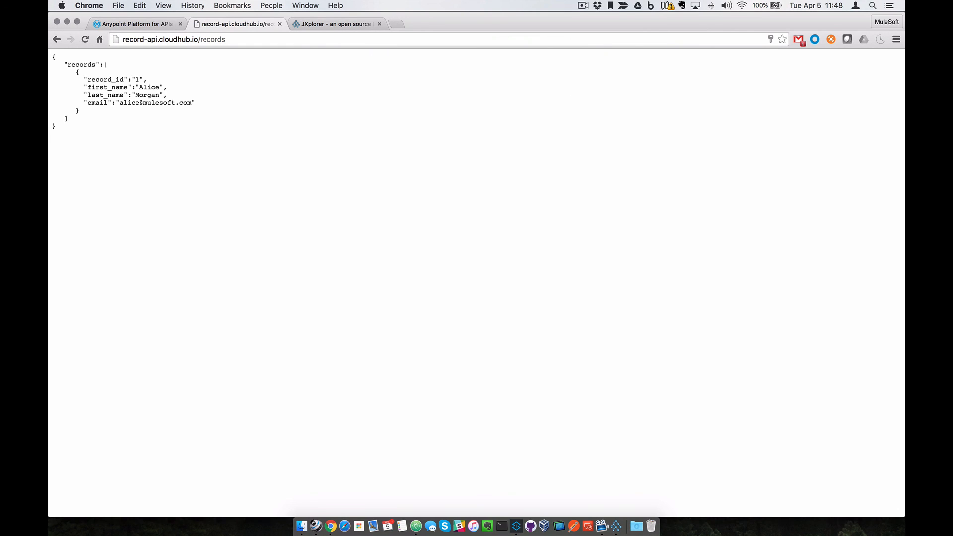
mouse_move(274, 129)
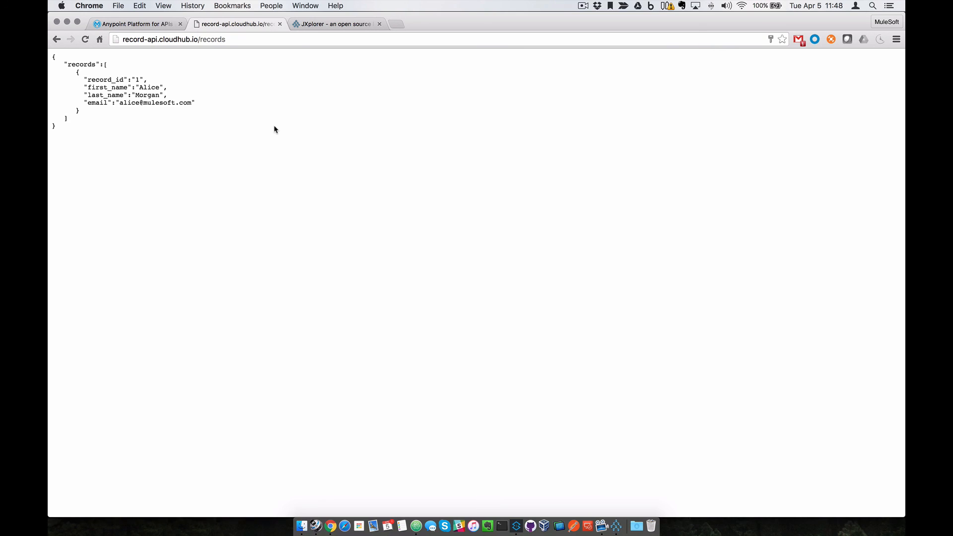